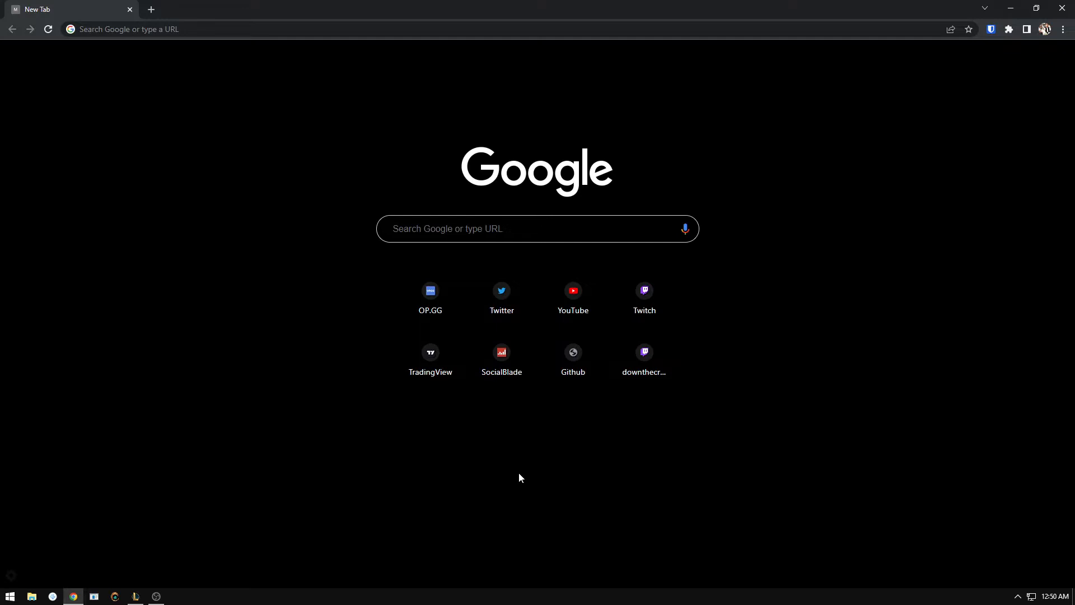
mouse_move(325, 173)
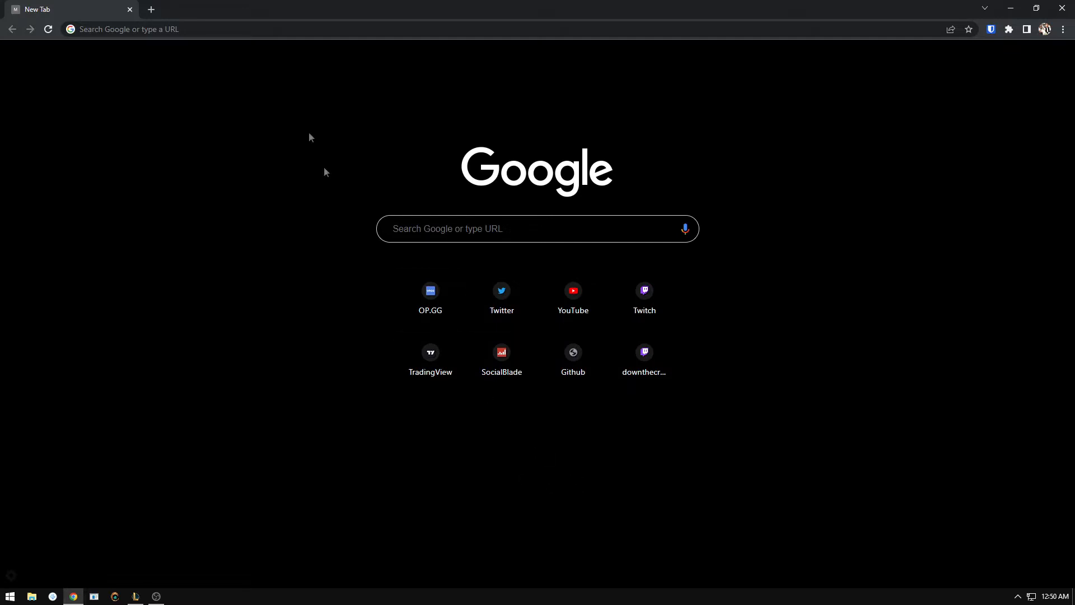
Step: Go to lytical.app and reach the GitHub Lytical 1.0.6 release assets page
text(lytical.app)
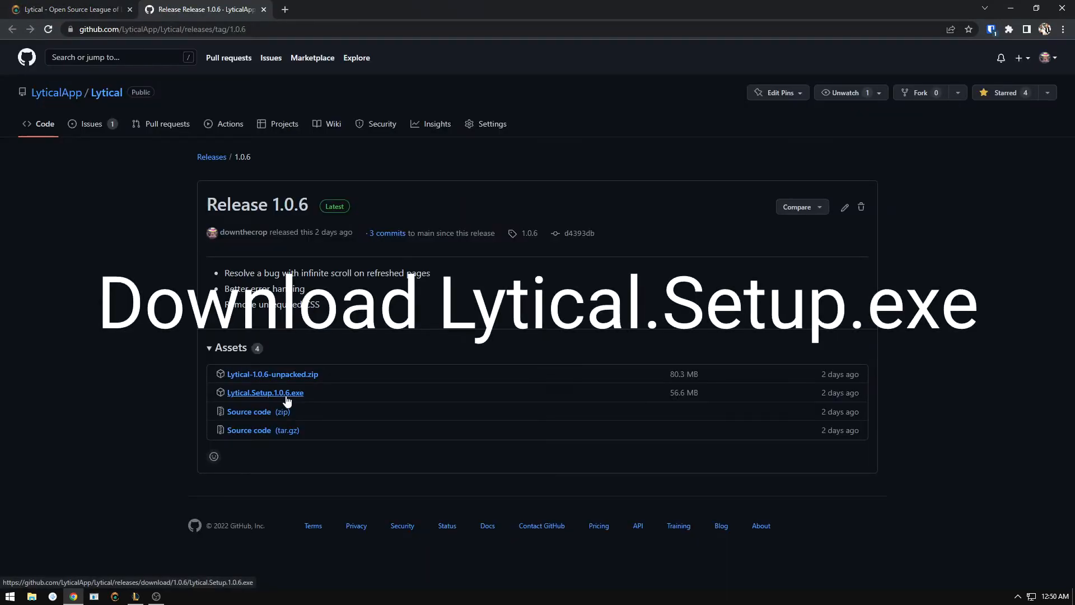
Step: Download Lytical.Setup.1.0.6.exe, install it, and launch Lytical connected to the League client
click(264, 392)
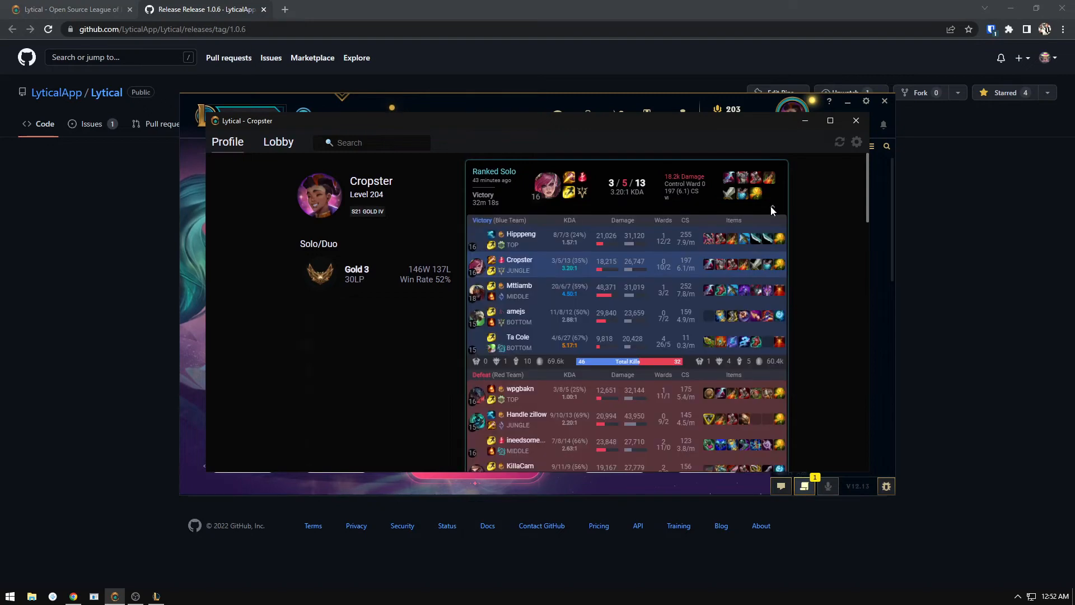
click(521, 234)
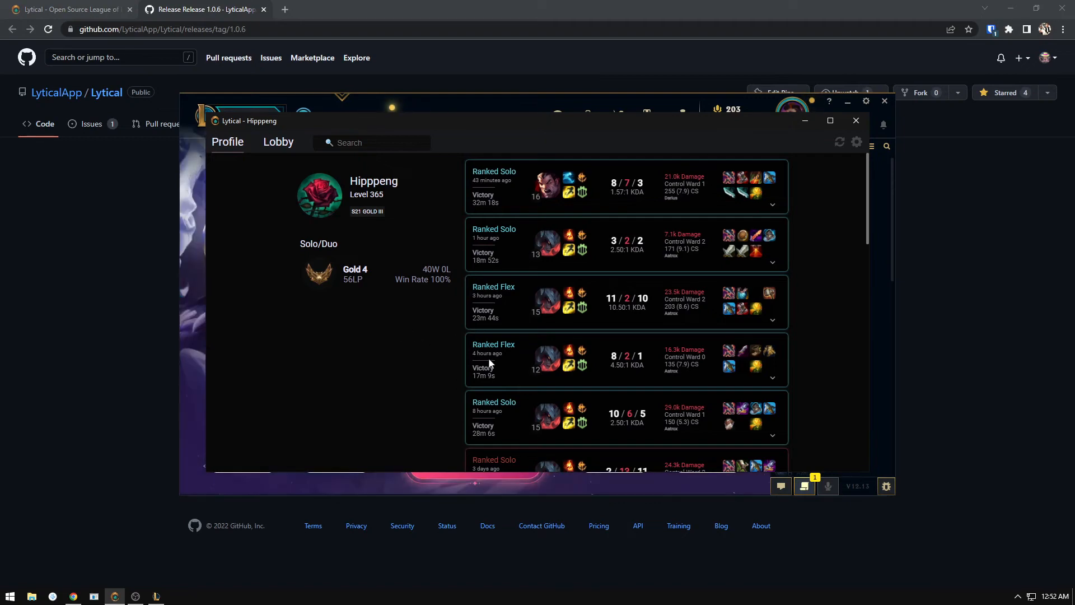
mouse_move(438, 368)
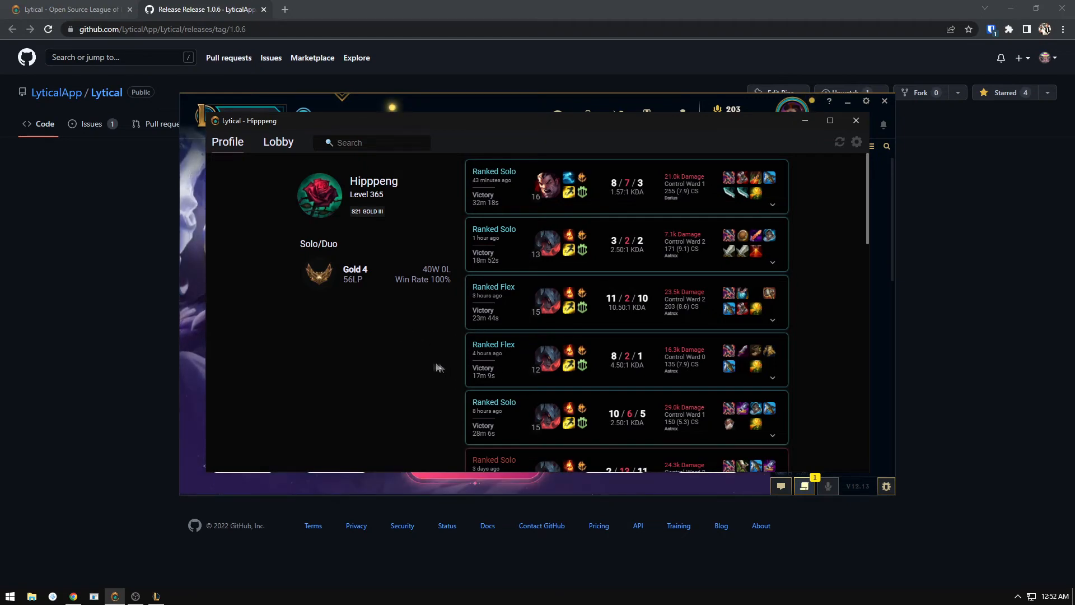